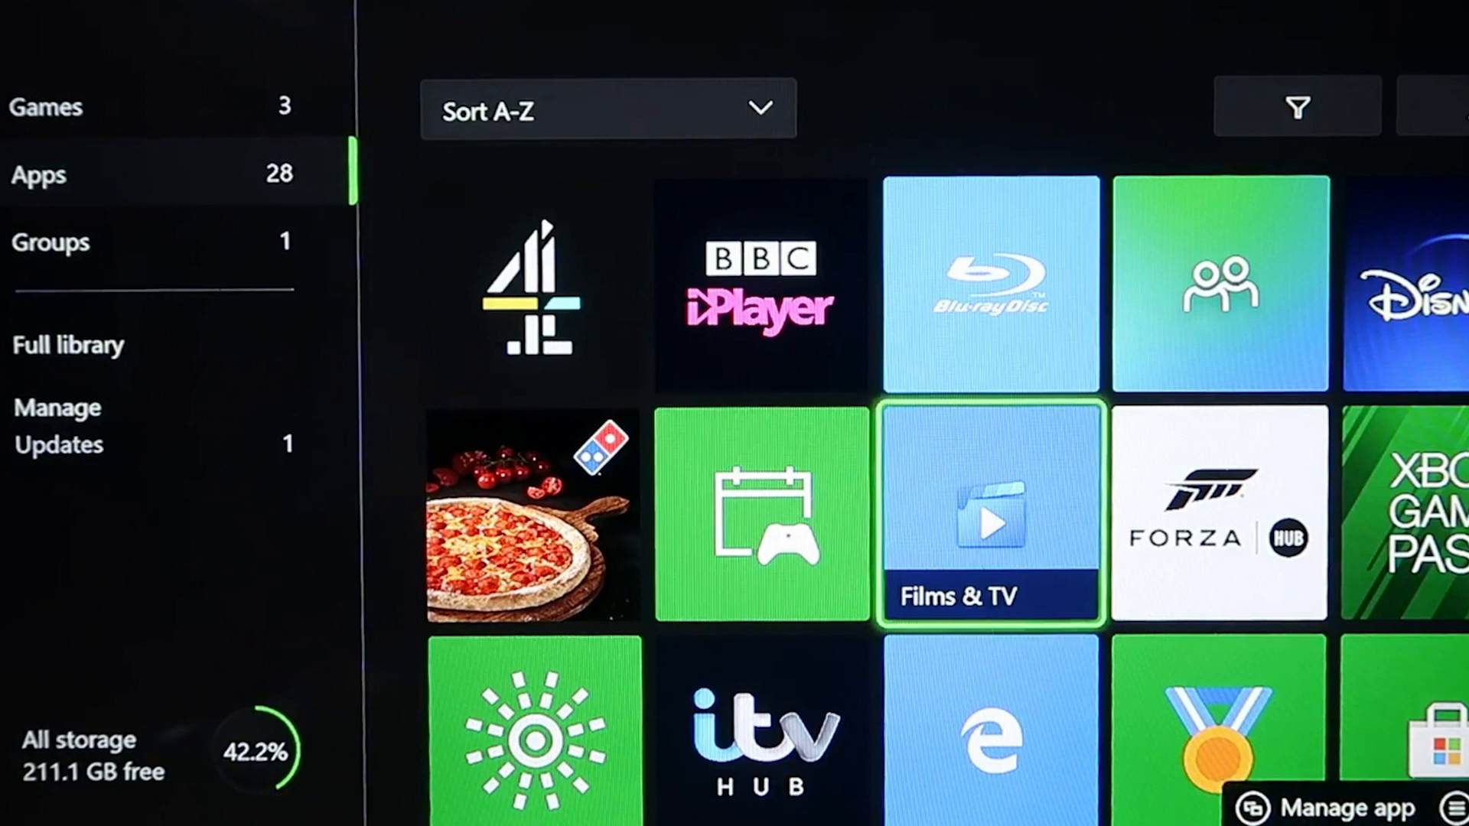
- Scroll the Xbox Apps library to the Microsoft Edge tile and launch Edge
scroll("down", 3)
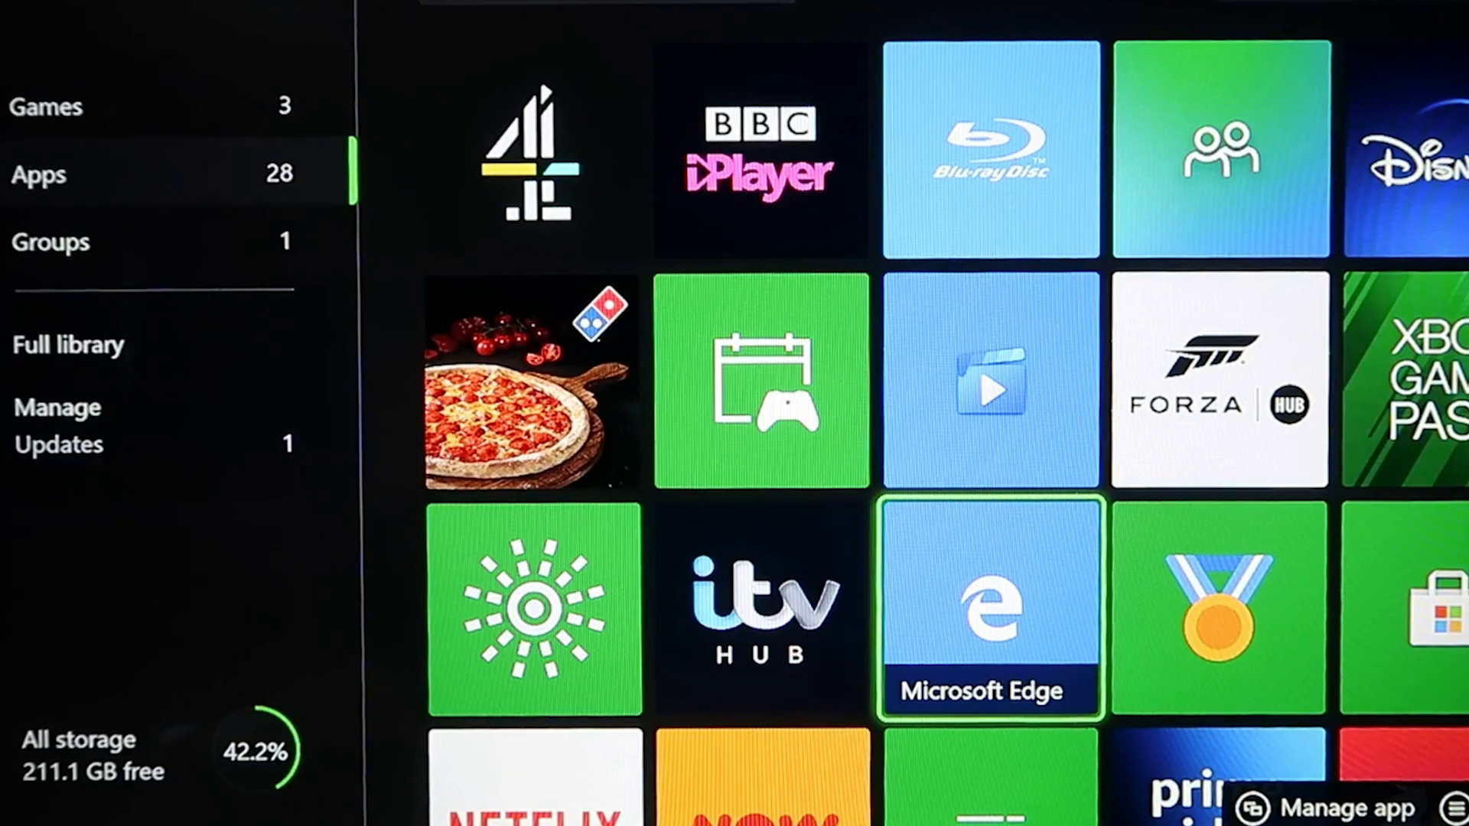
scroll("right", 3)
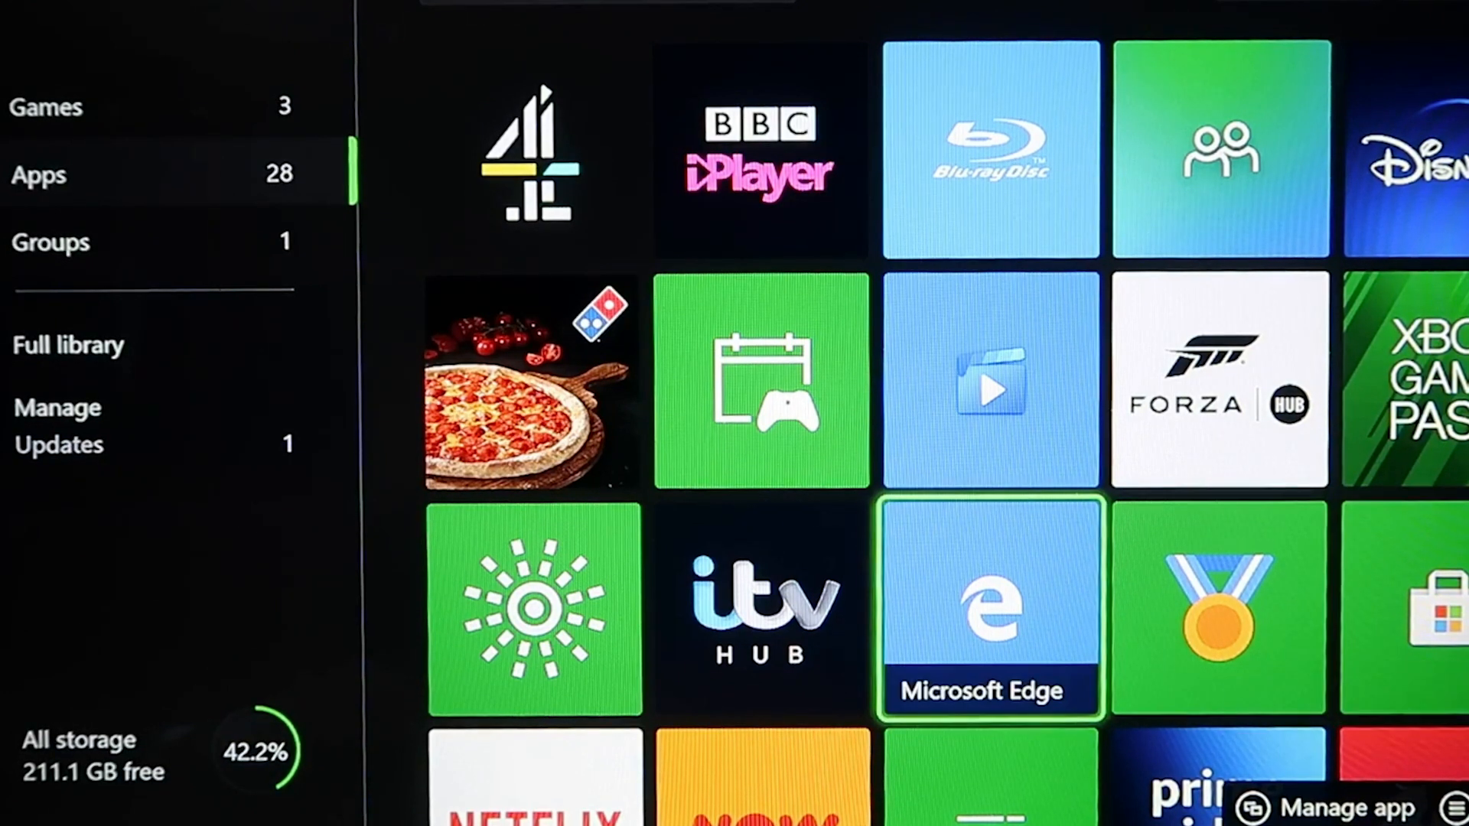
left_click(990, 610)
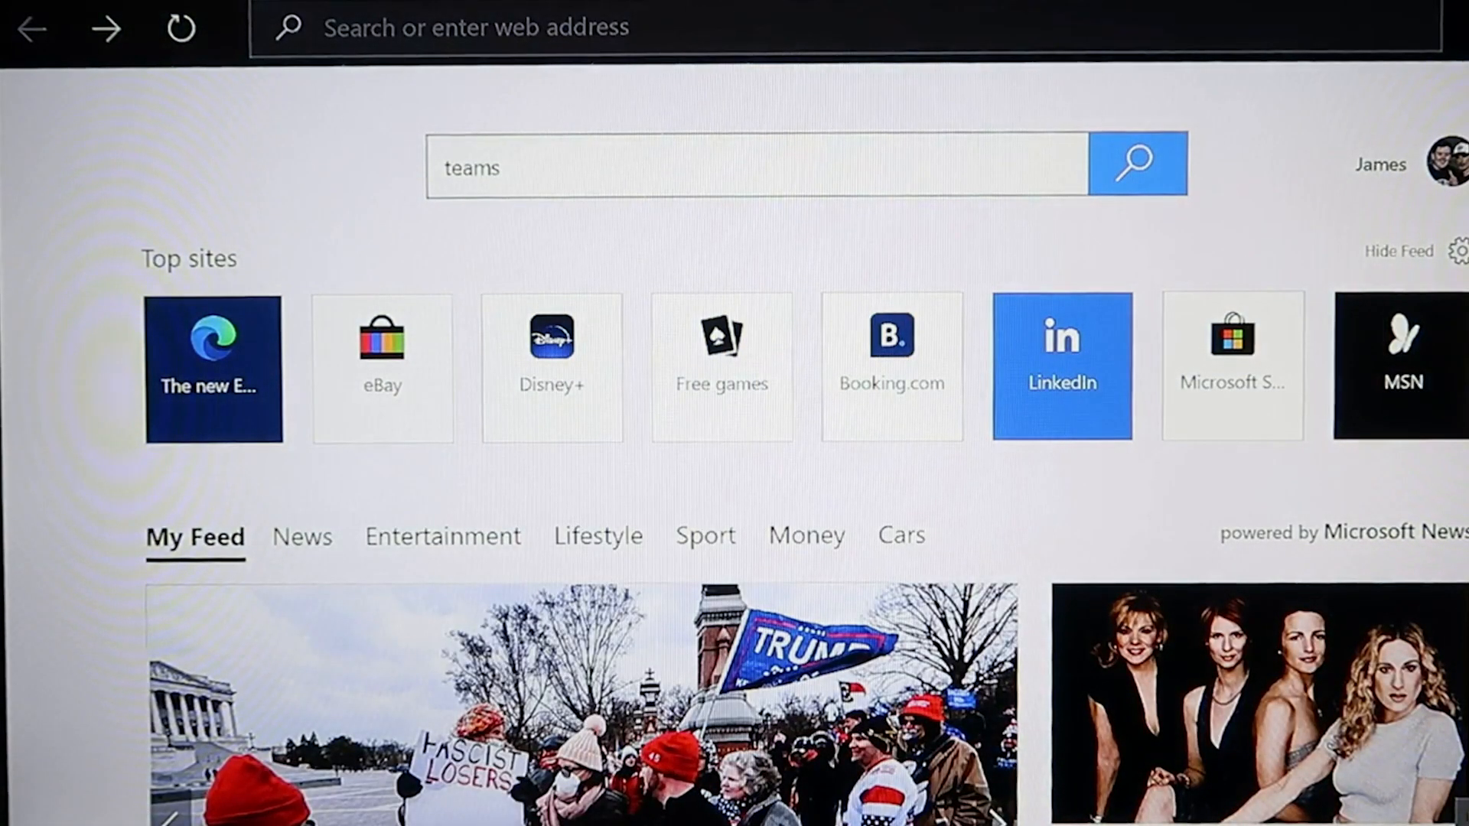
- Run the Bing search for 'teams' and open the 'Microsoft Teams | Group Chat, Team Chat & Collaboration' result
left_click(1135, 163)
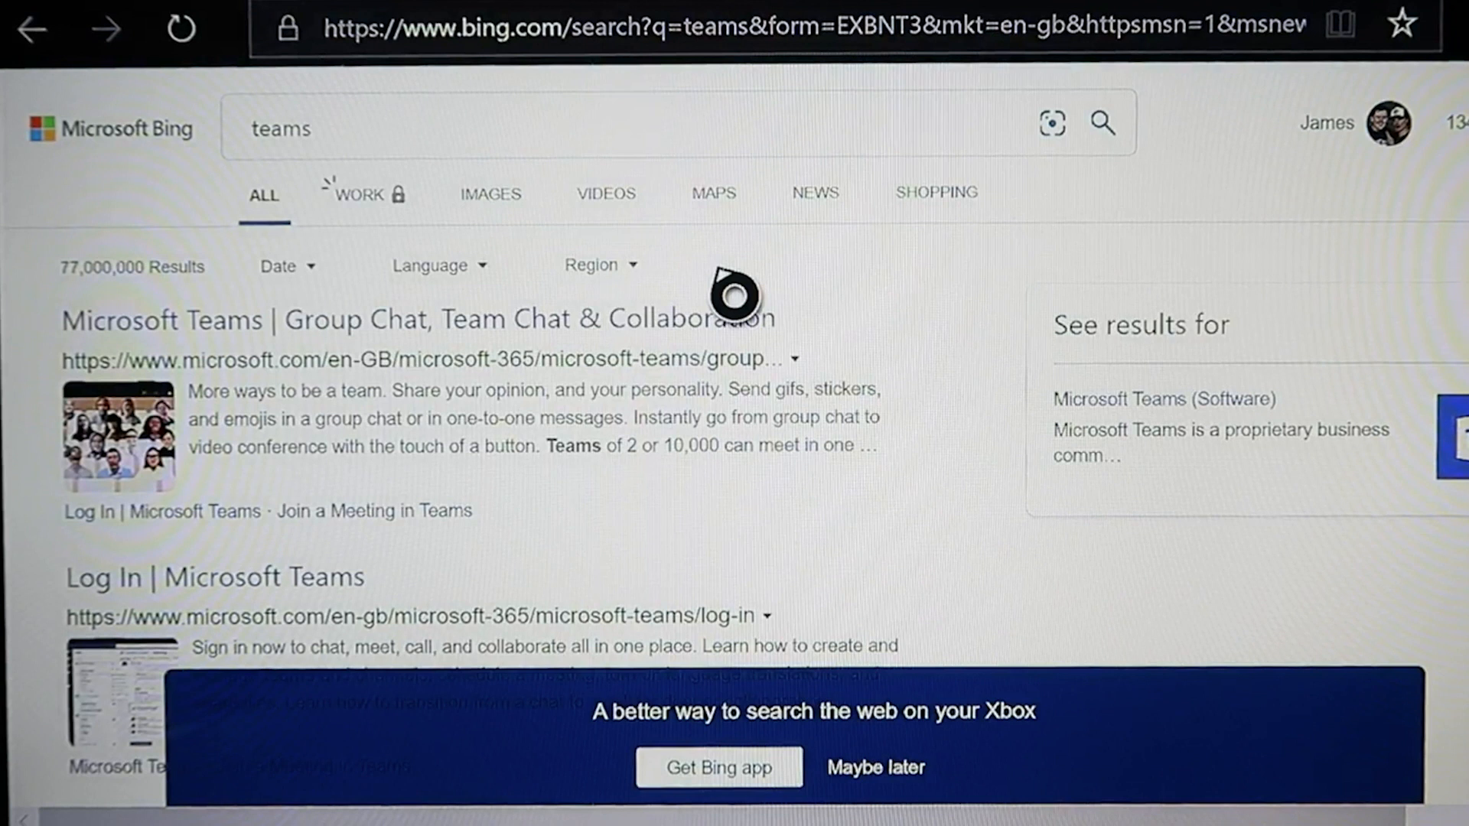
mouse_move(1021, 326)
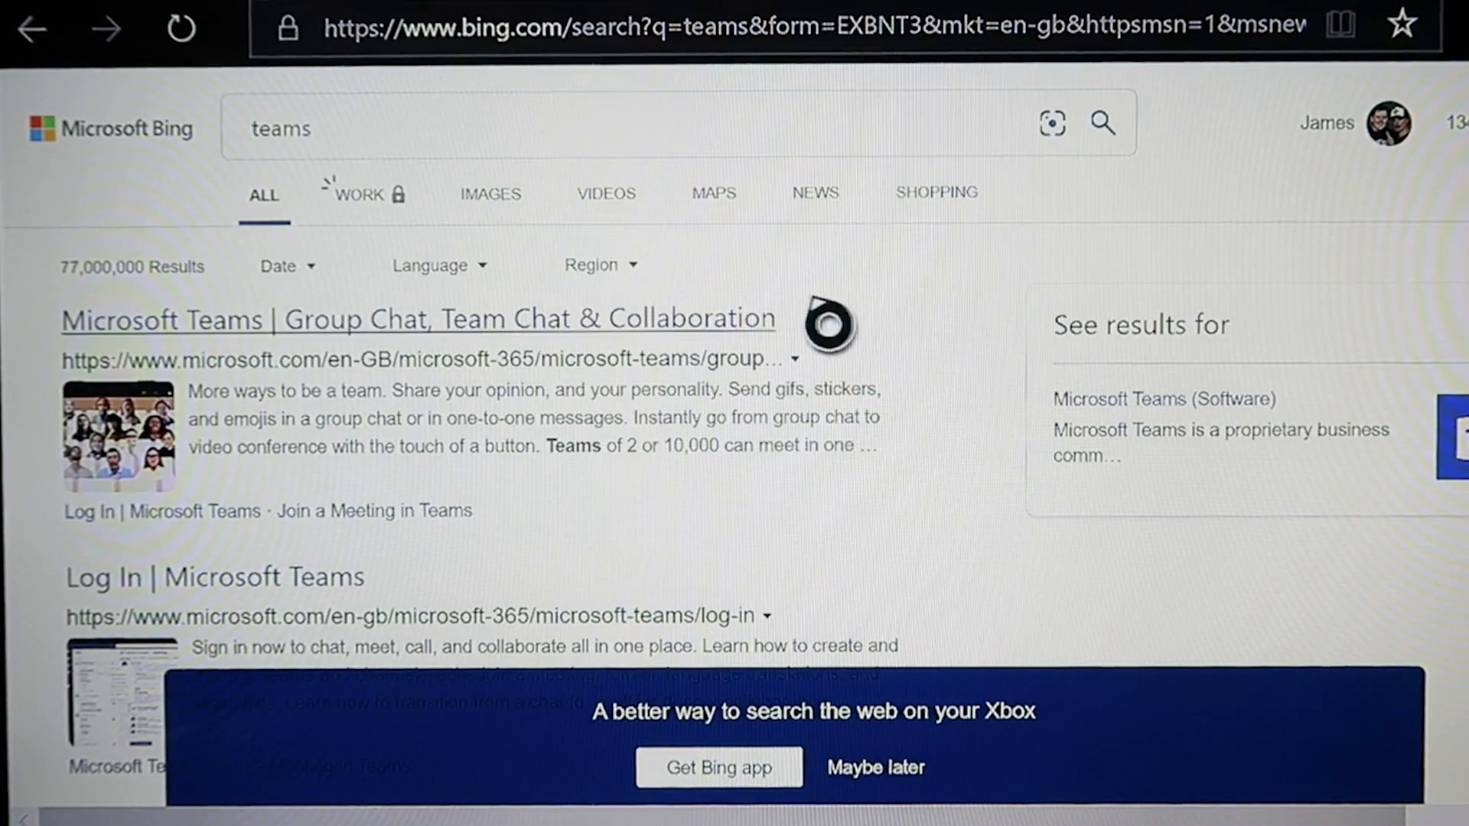
mouse_move(478, 326)
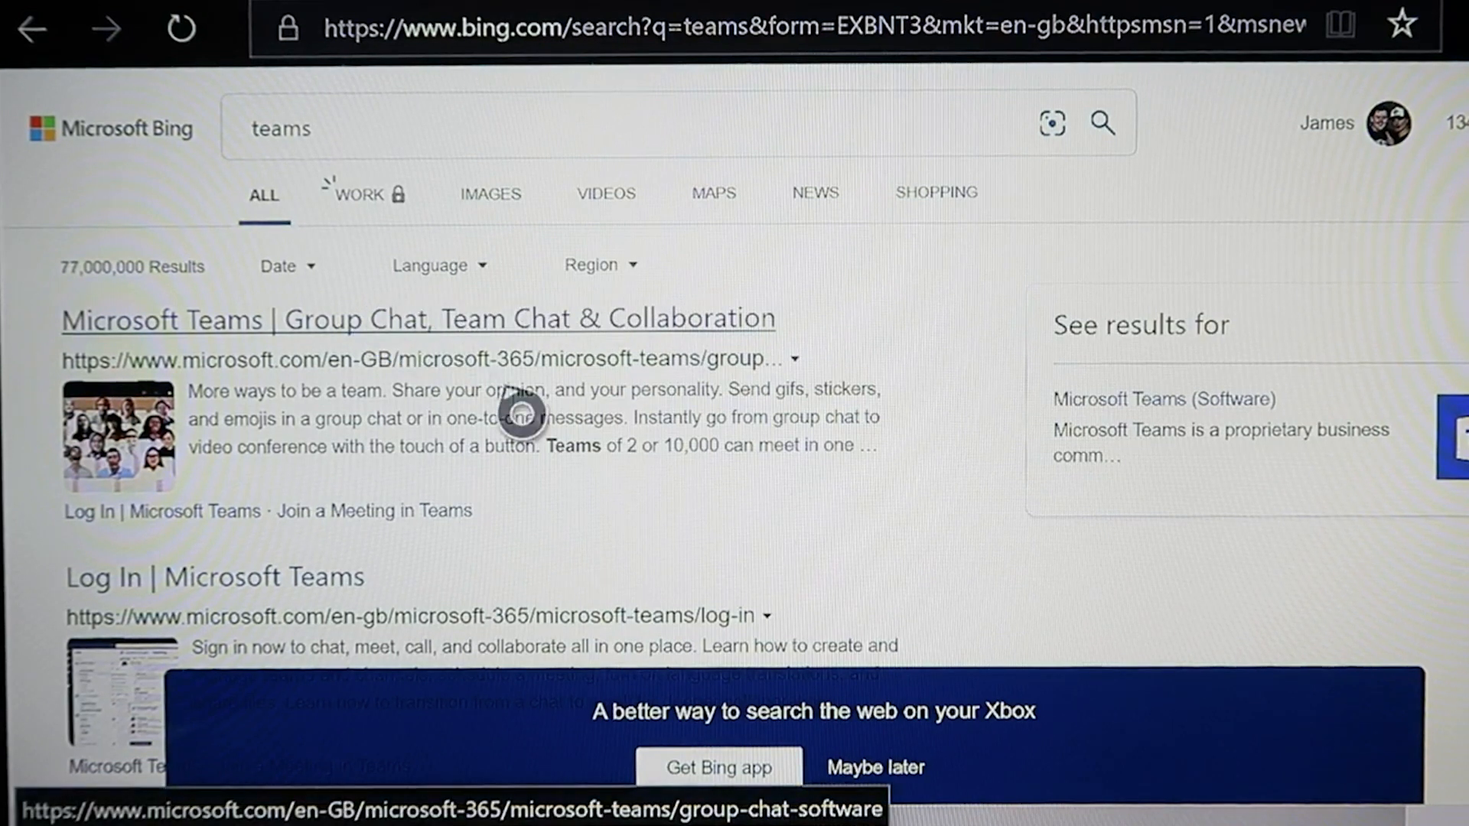
left_click(418, 318)
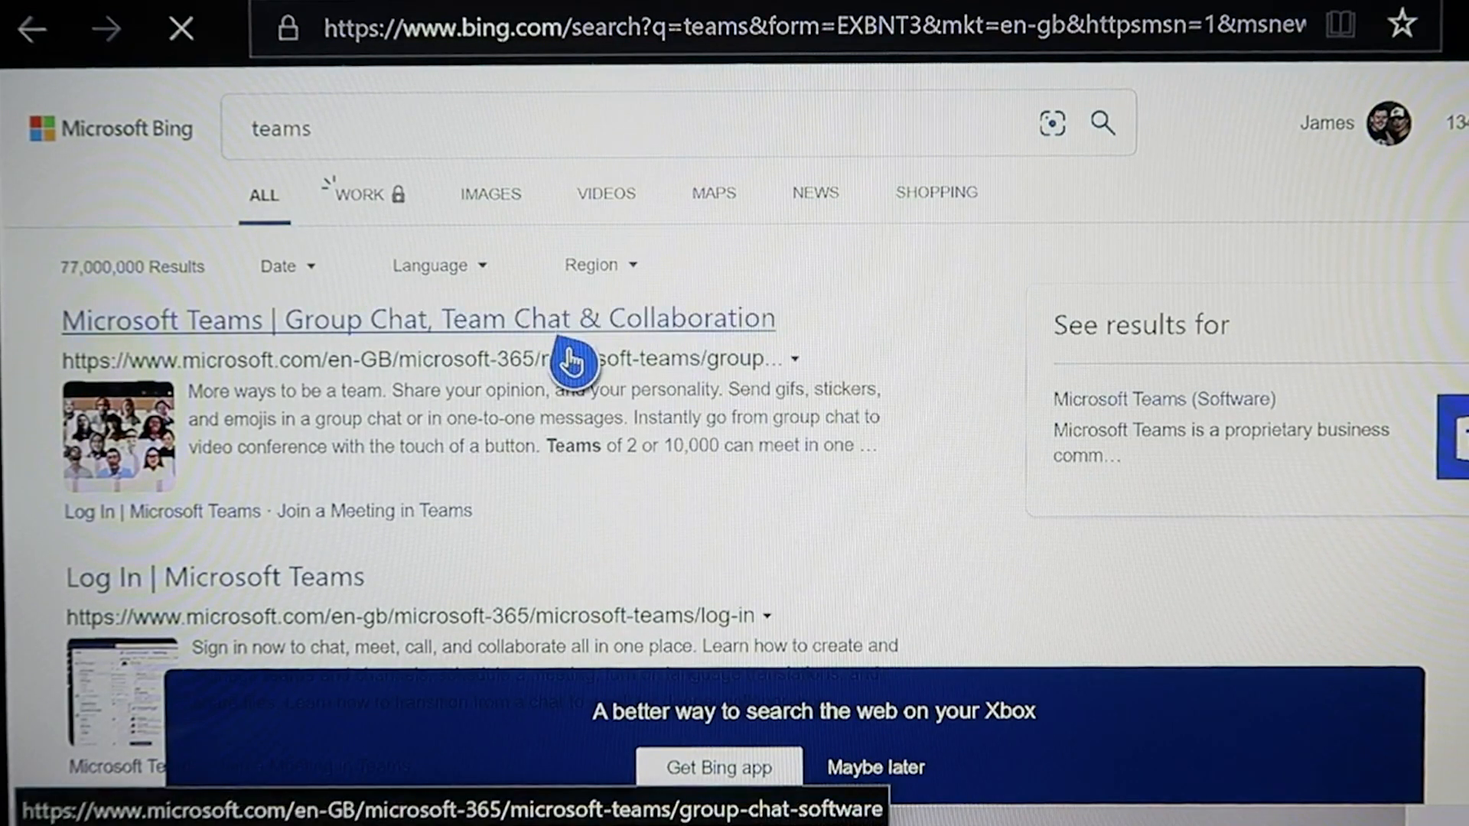
left_click(418, 320)
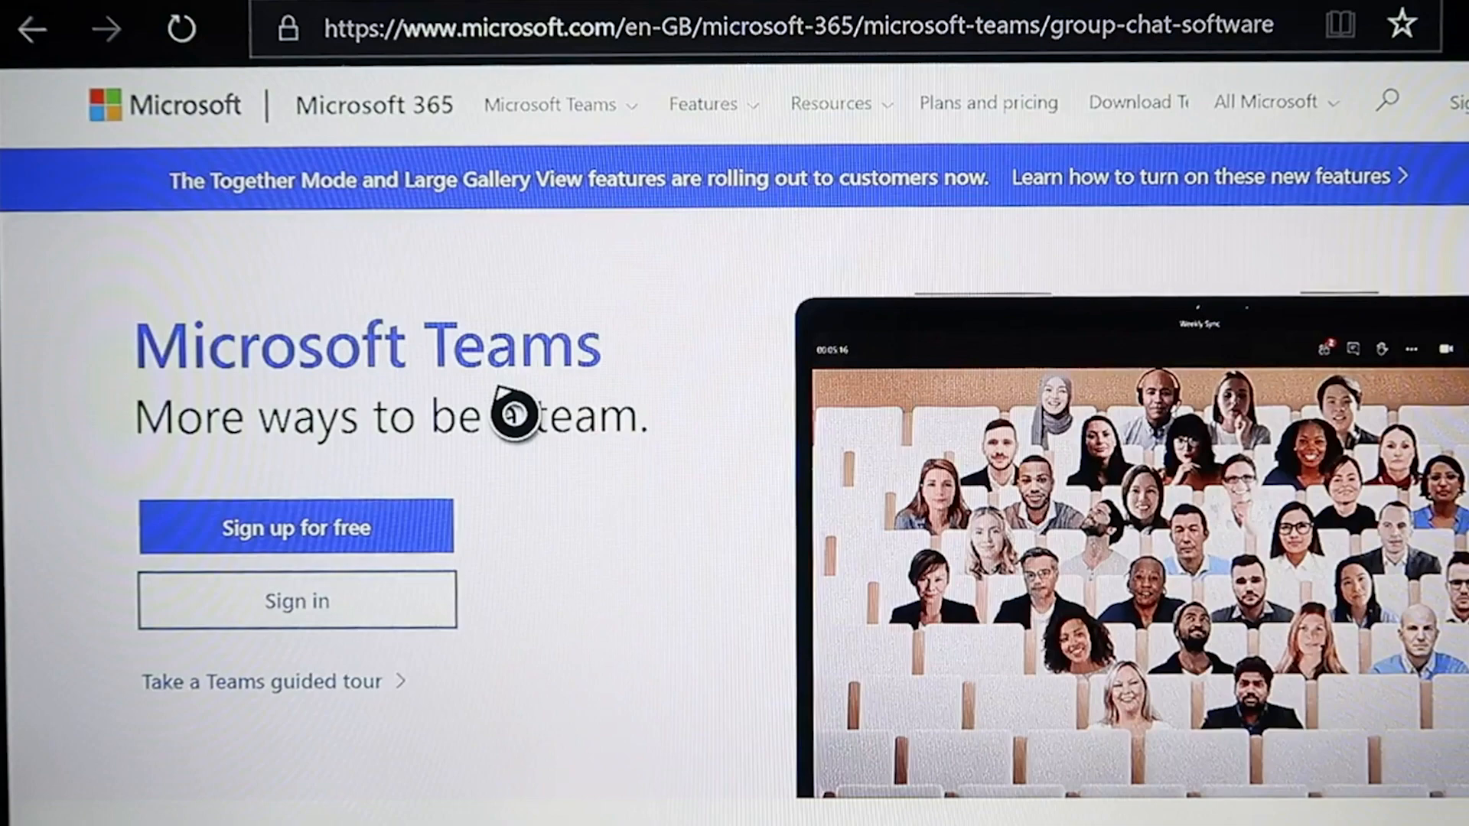
left_click(295, 601)
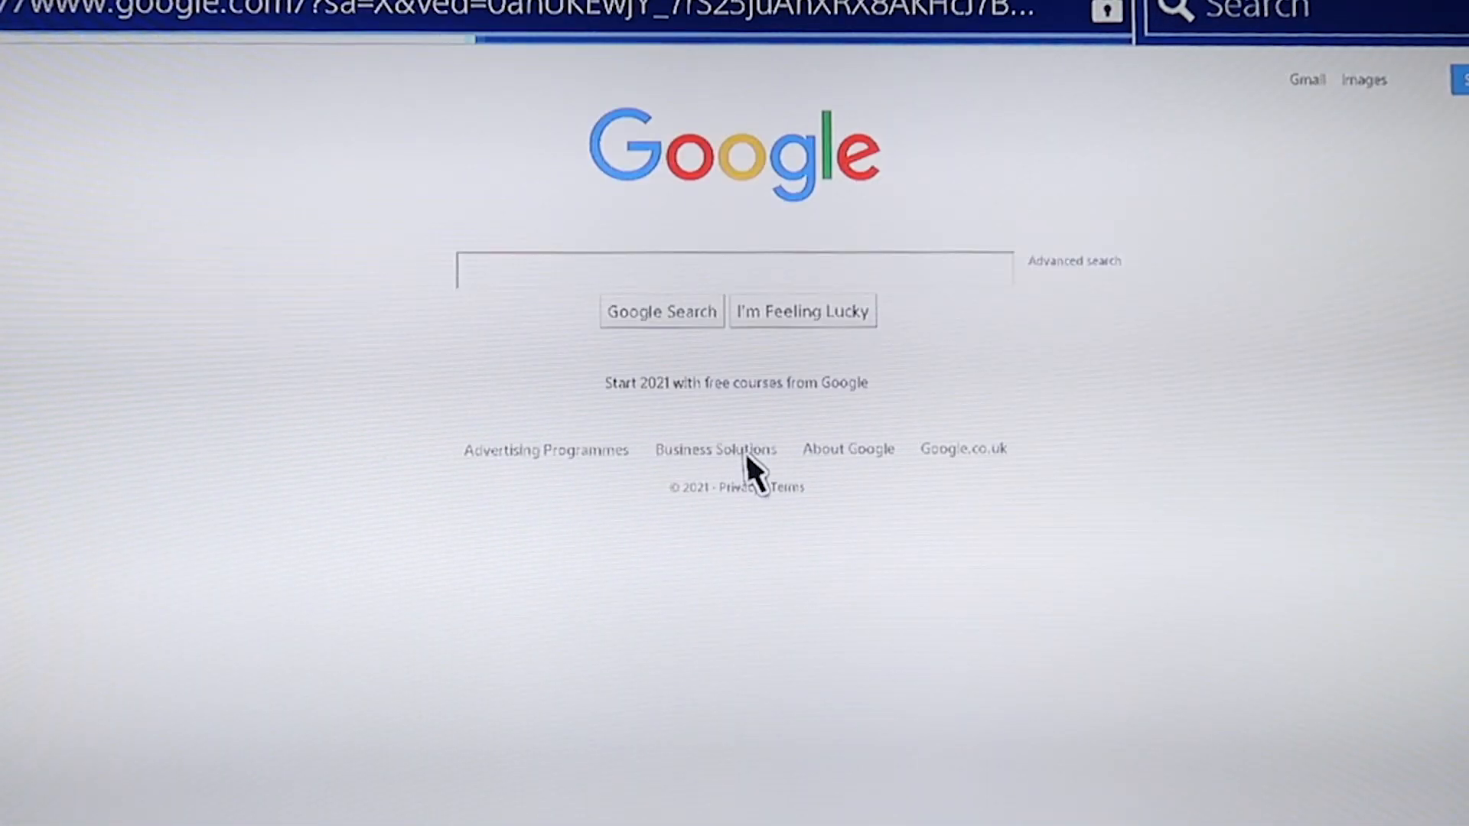
mouse_move(750, 314)
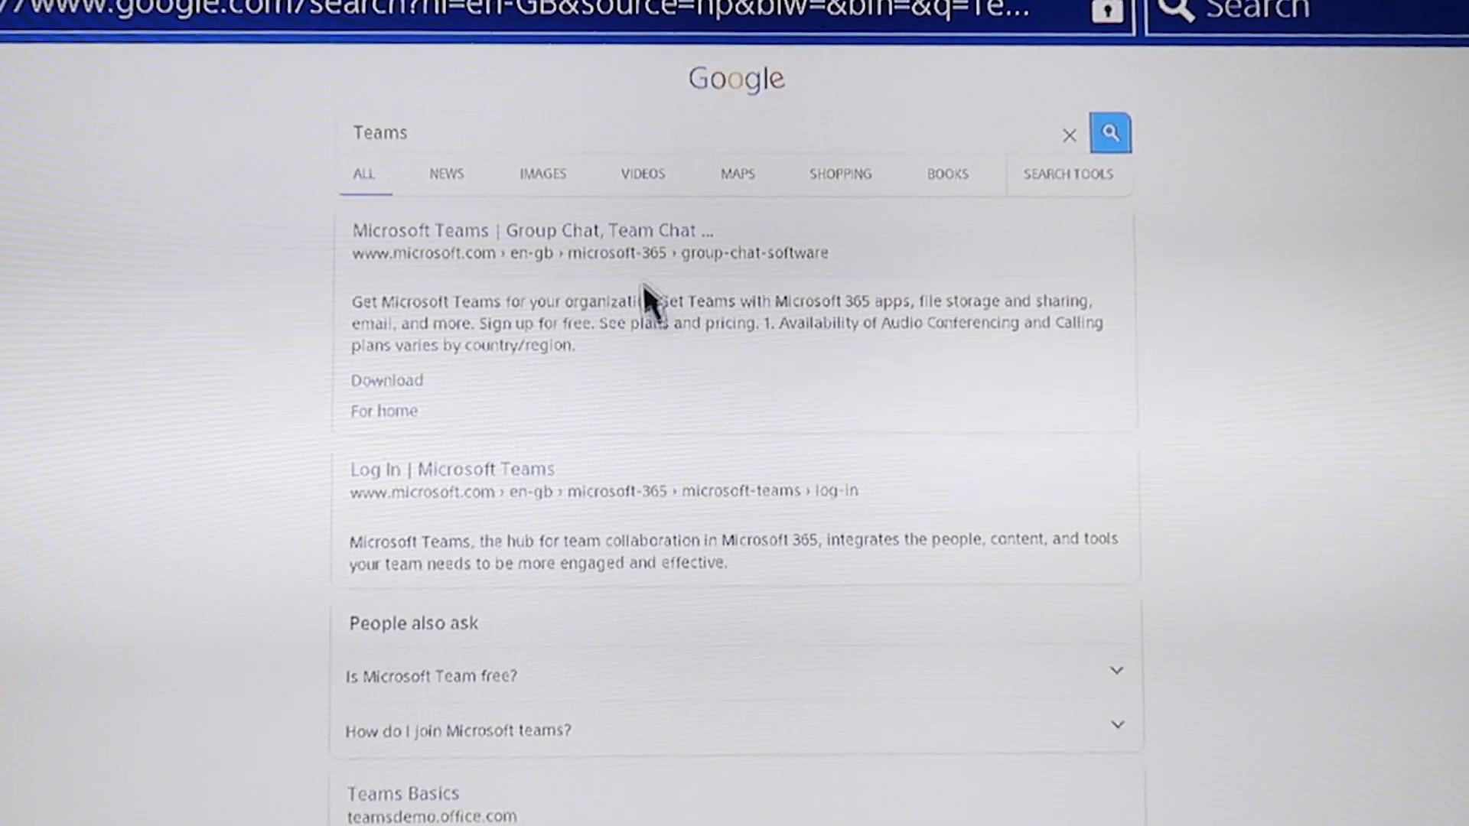
mouse_move(651, 243)
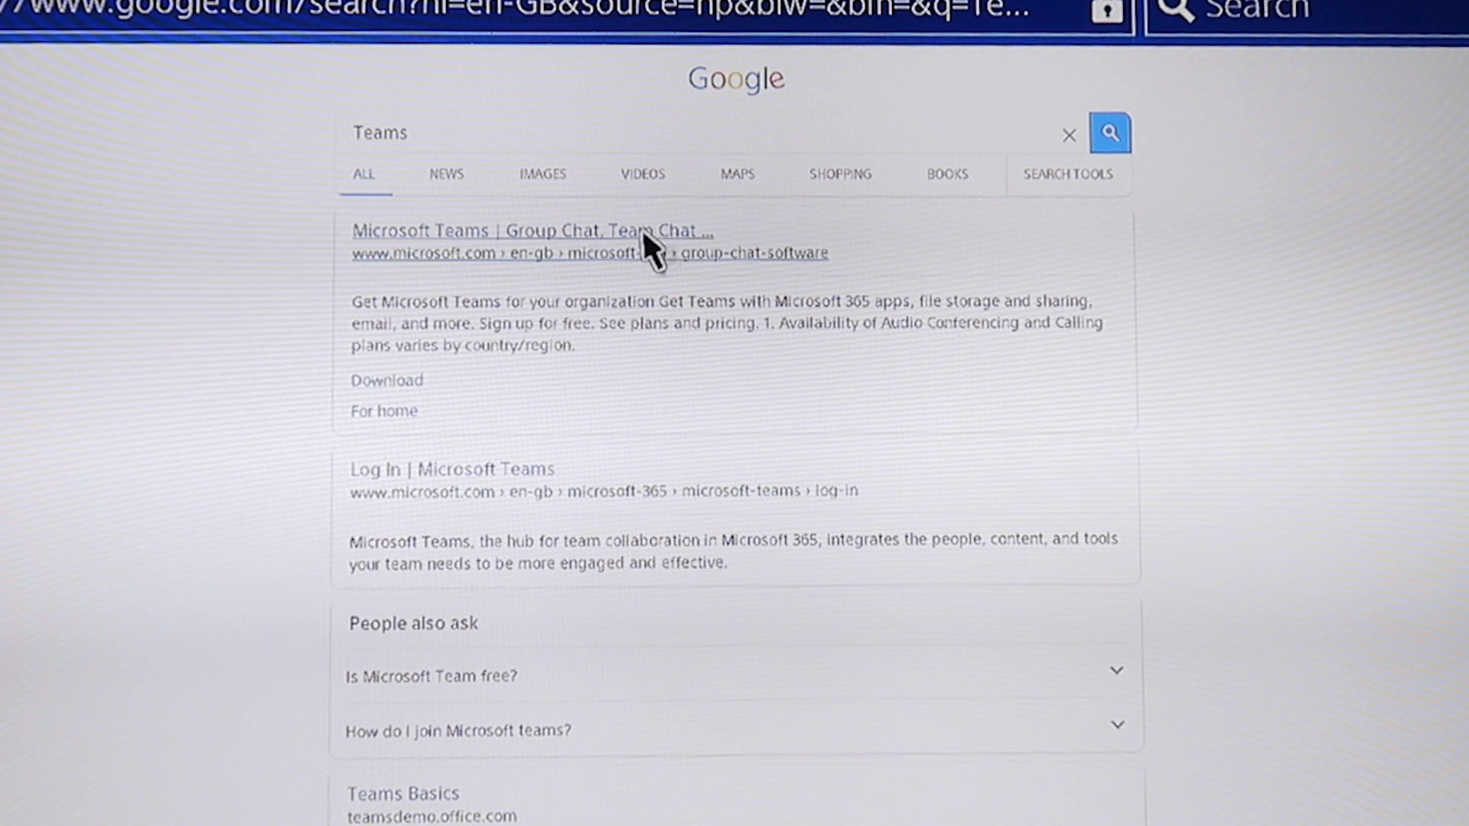
- Open the top 'Microsoft Teams | Group Chat, Team Chat' Google result
left_click(531, 230)
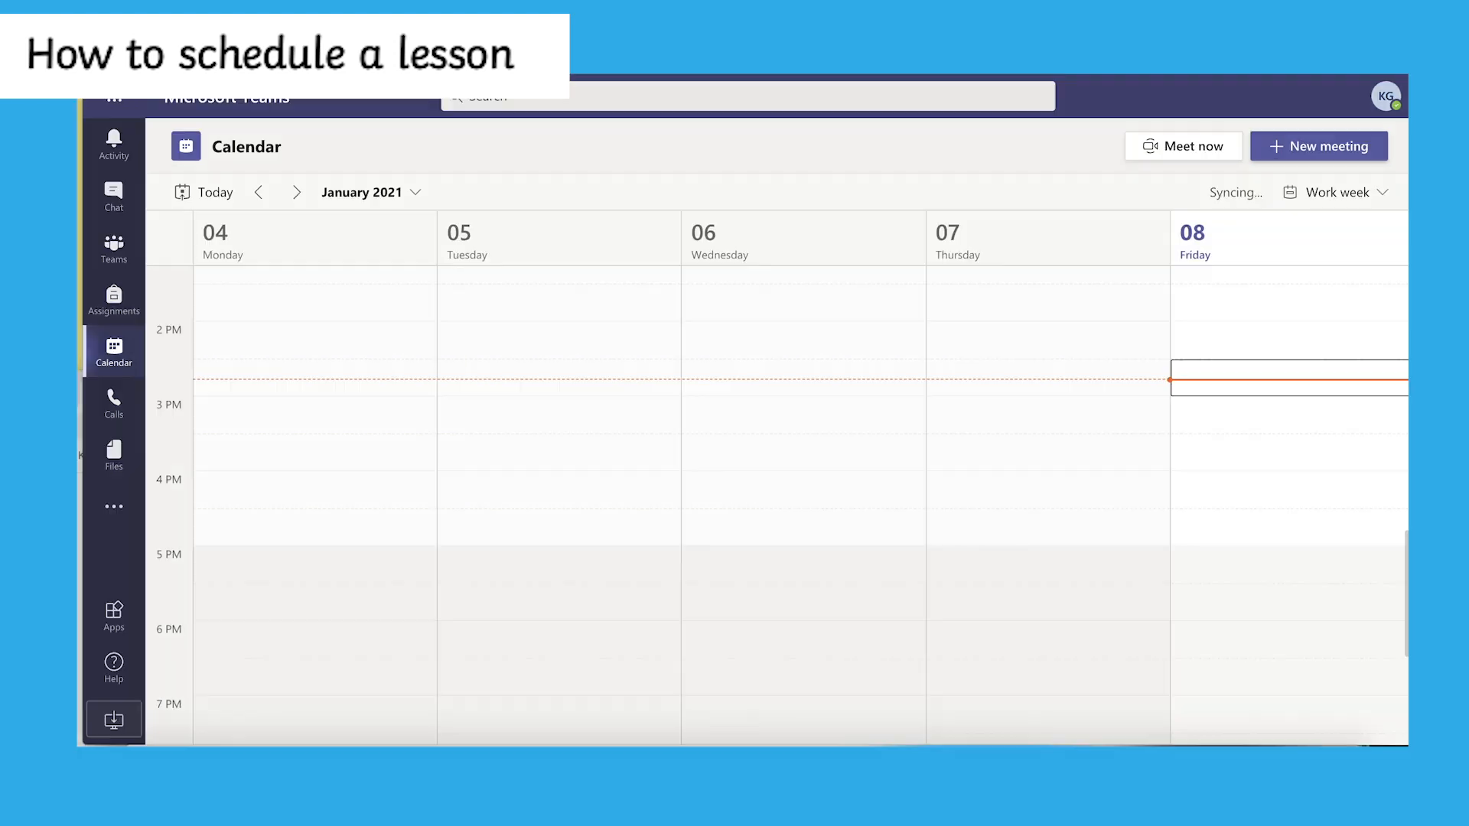
- Move to the week of 11 January and start a meeting titled 'Y6 Maths'
left_click(296, 192)
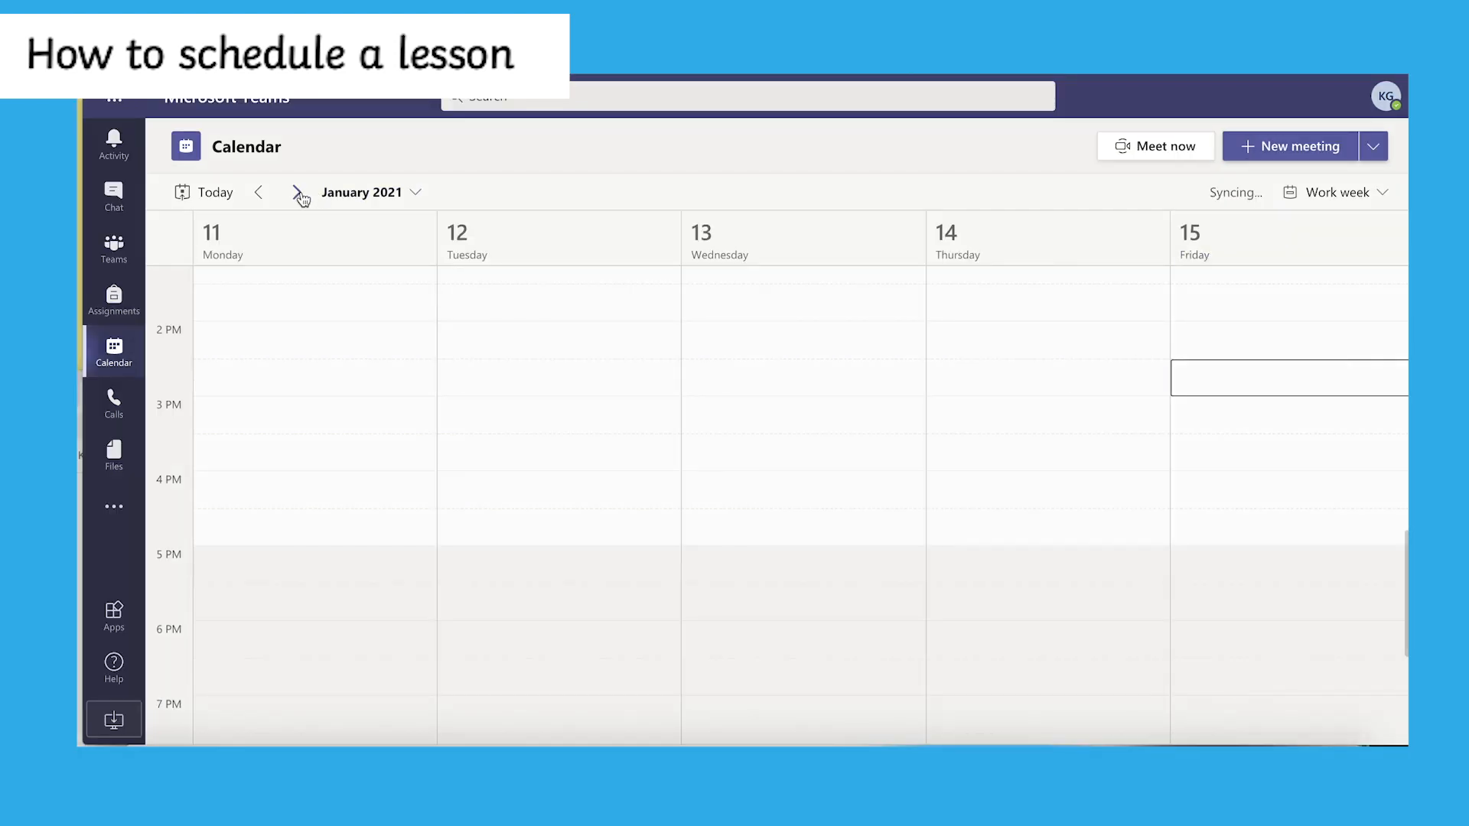
scroll("up", 3)
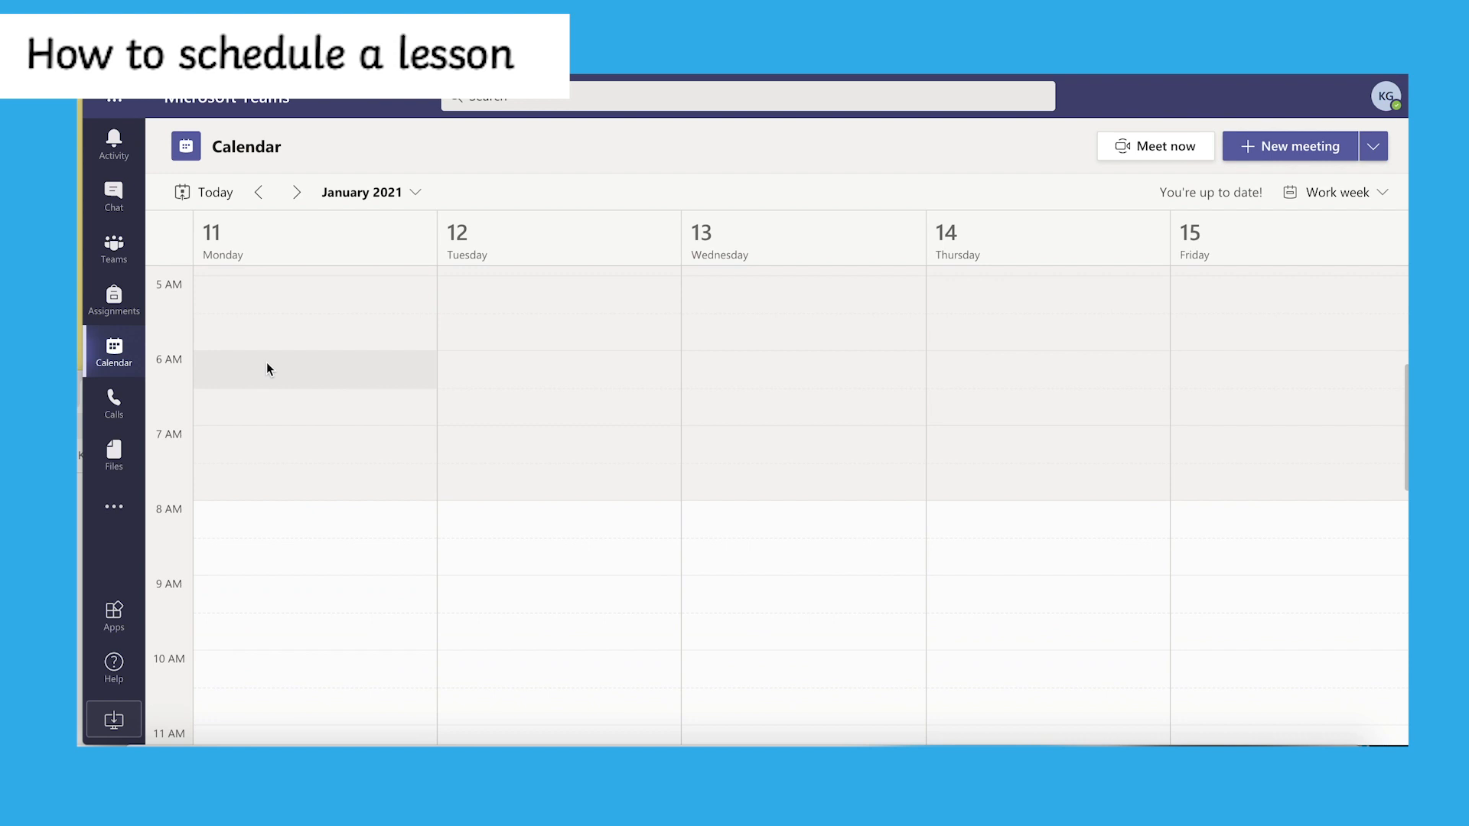
left_click(1291, 147)
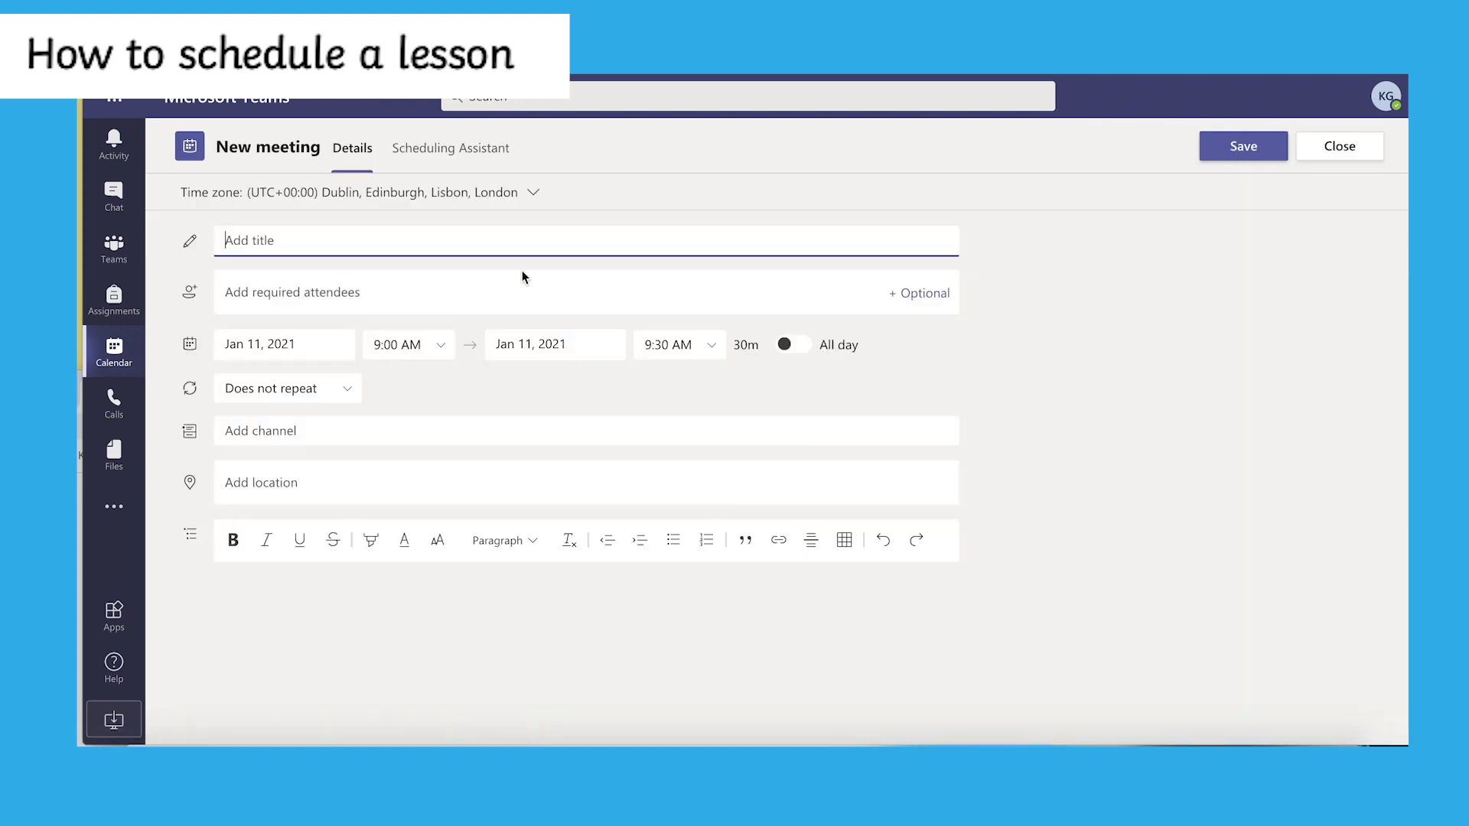
type("Y")
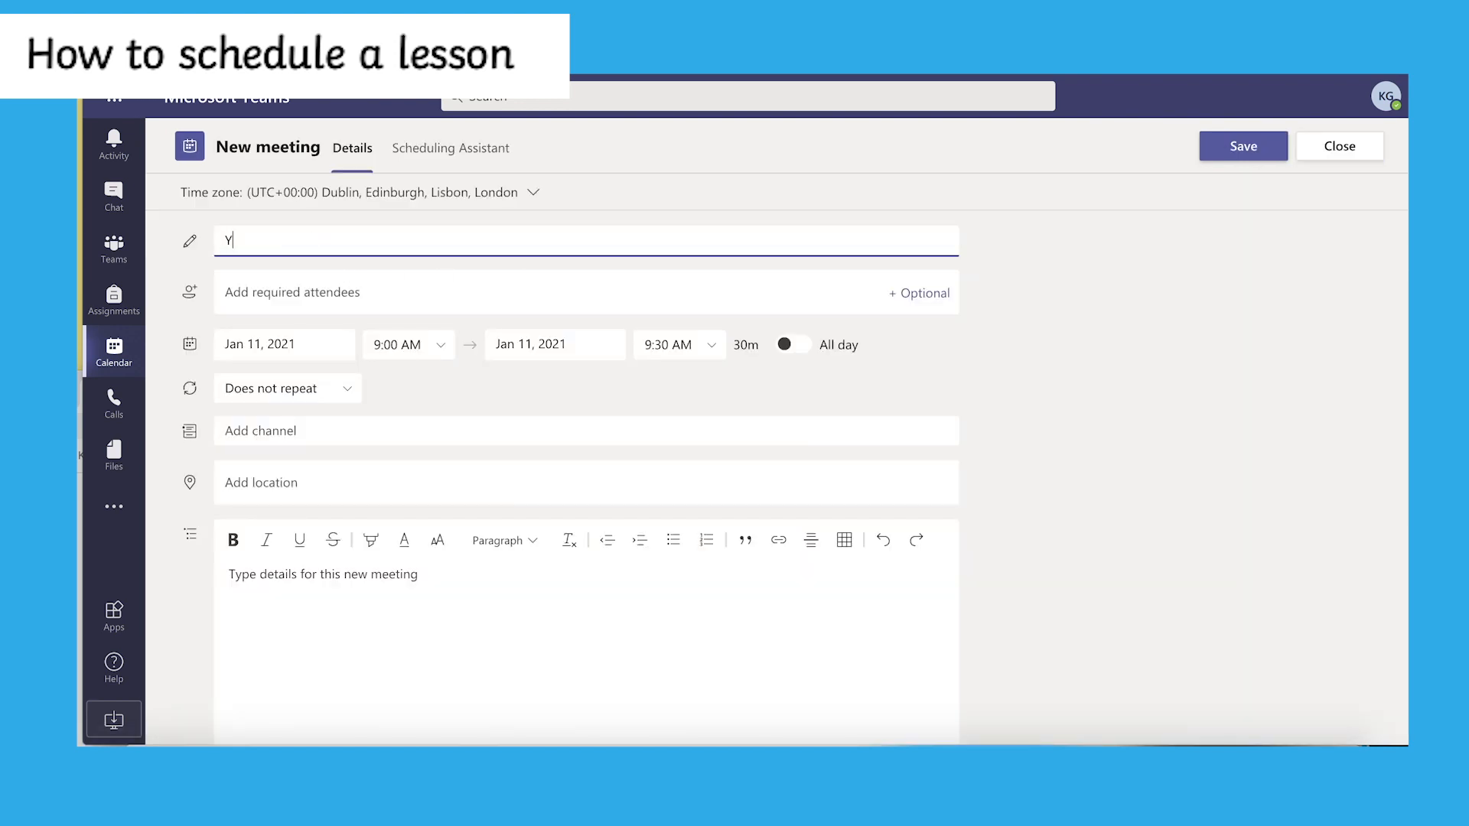
type("6 Maths")
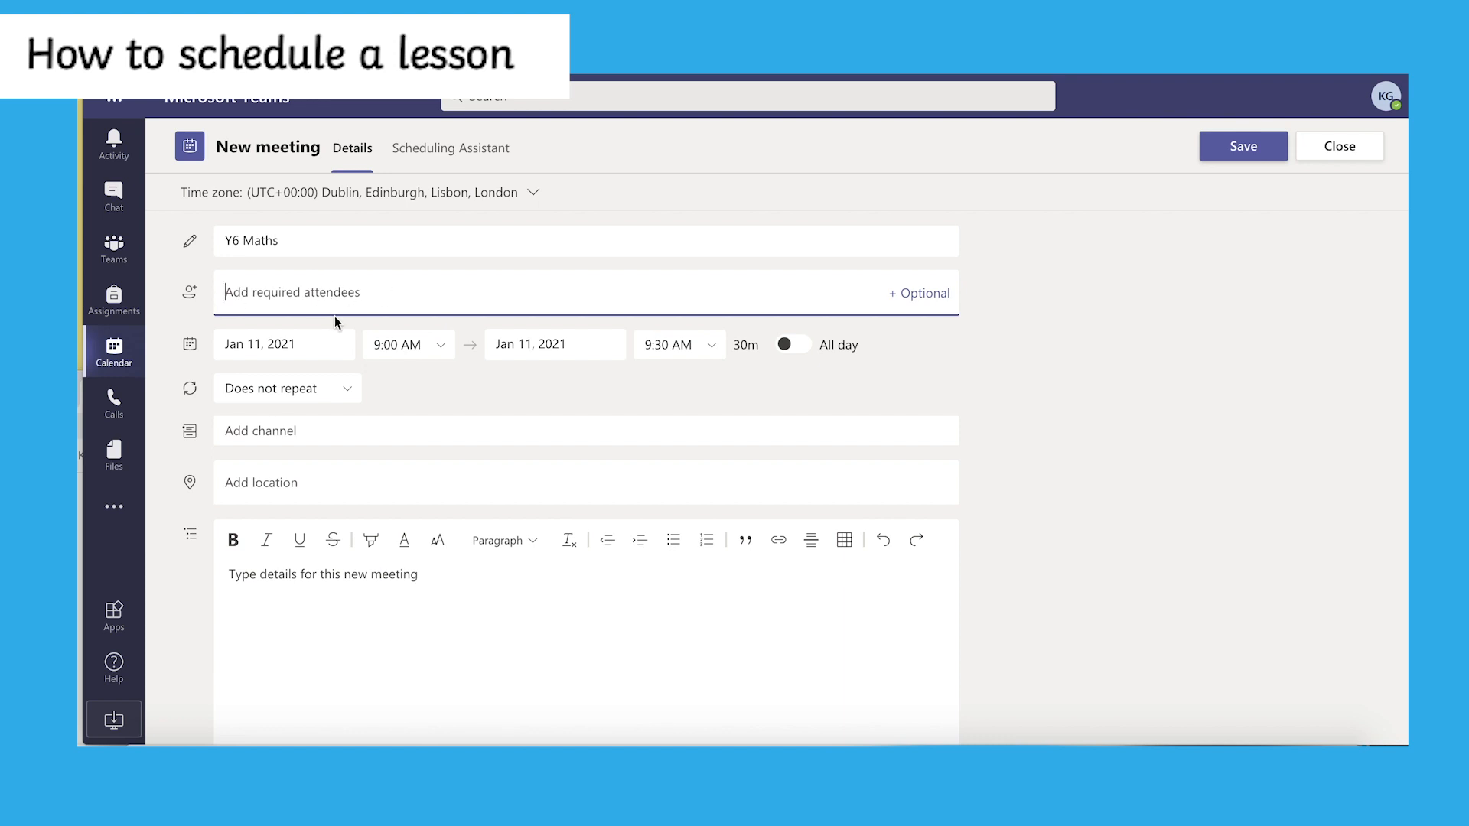
mouse_move(719, 356)
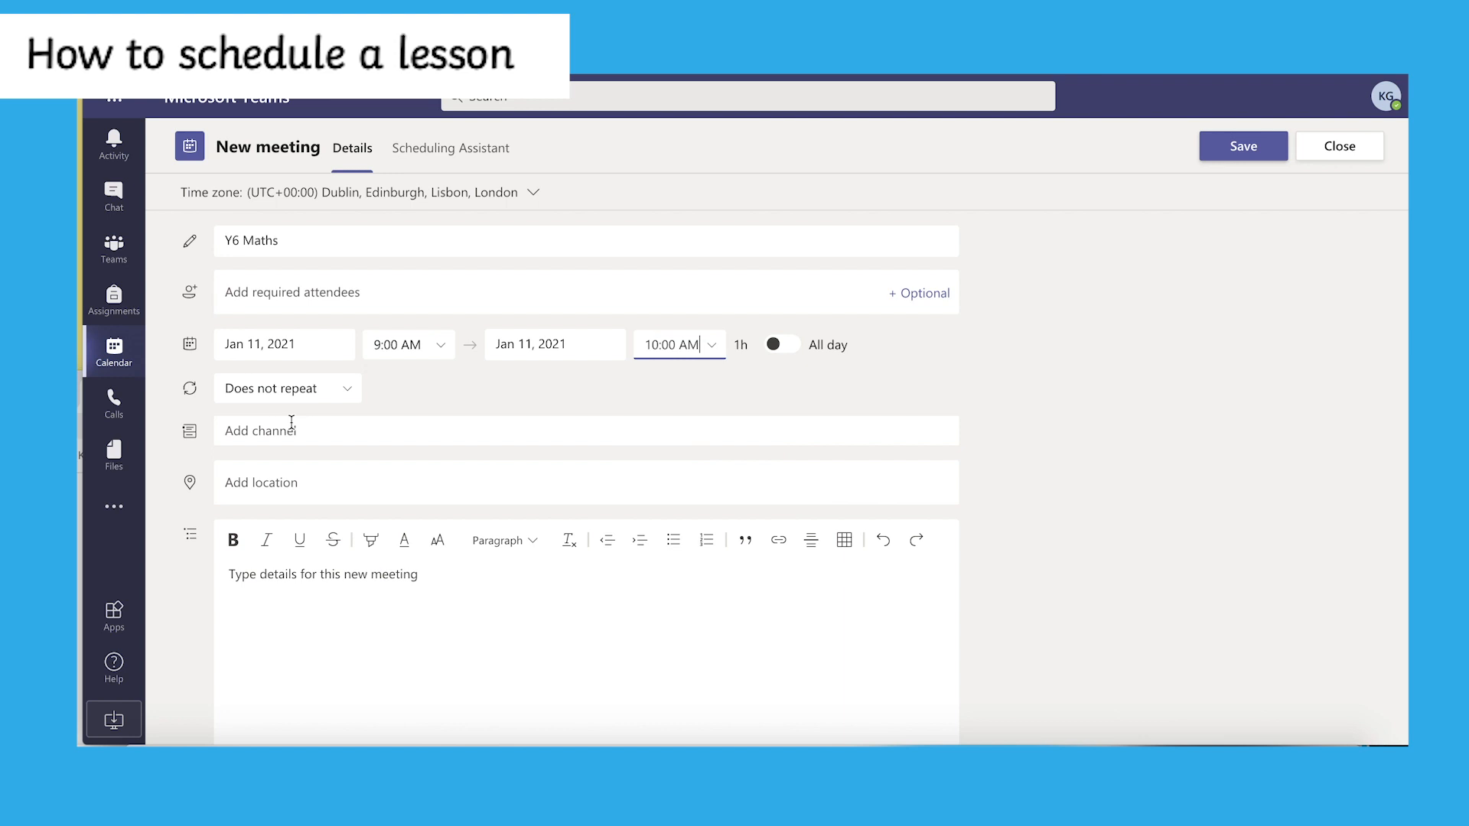
mouse_move(298, 580)
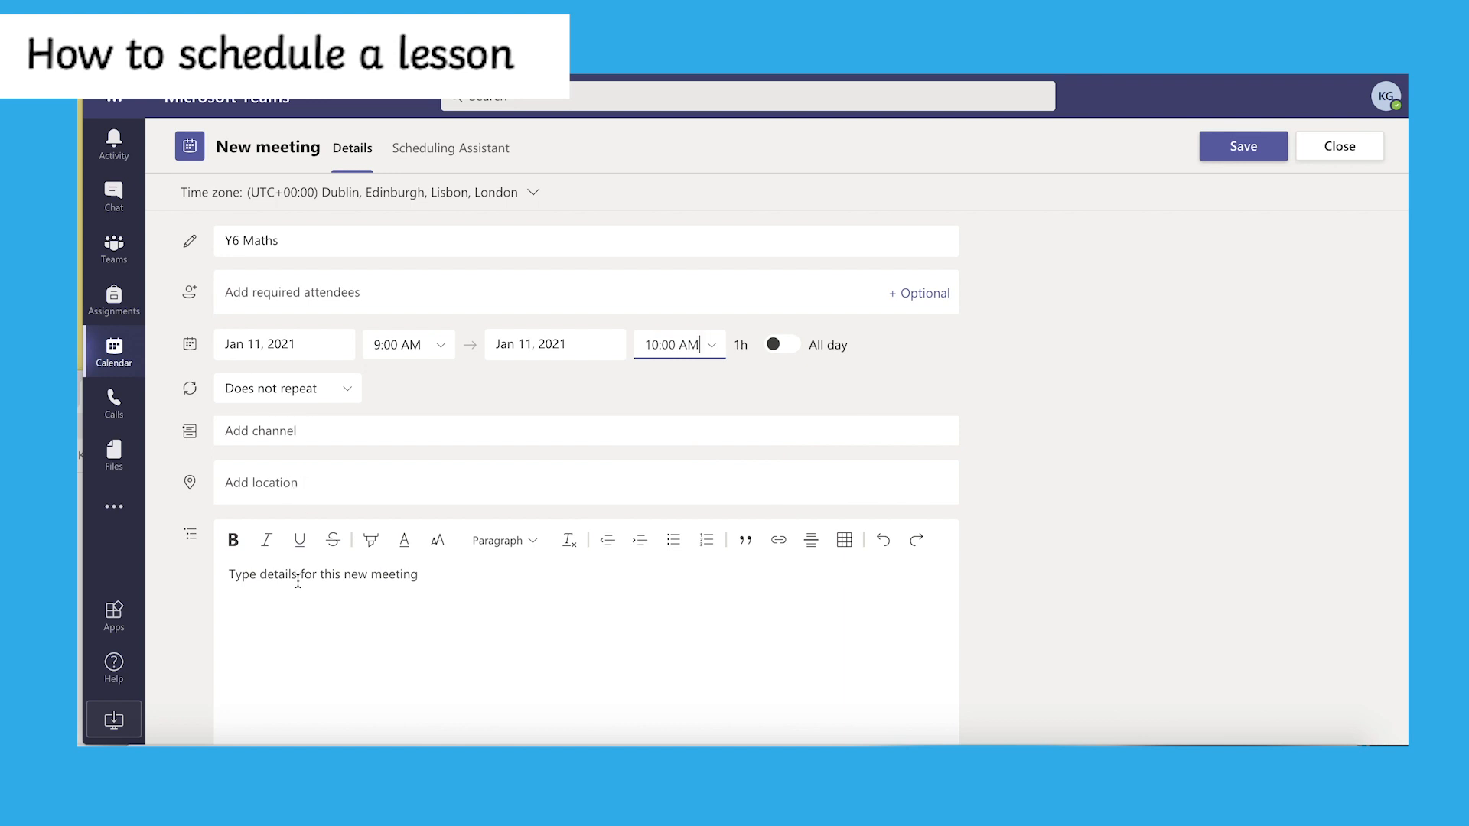
- Add the meeting details message 'Please join us for Y6 Maths'
type("Please j")
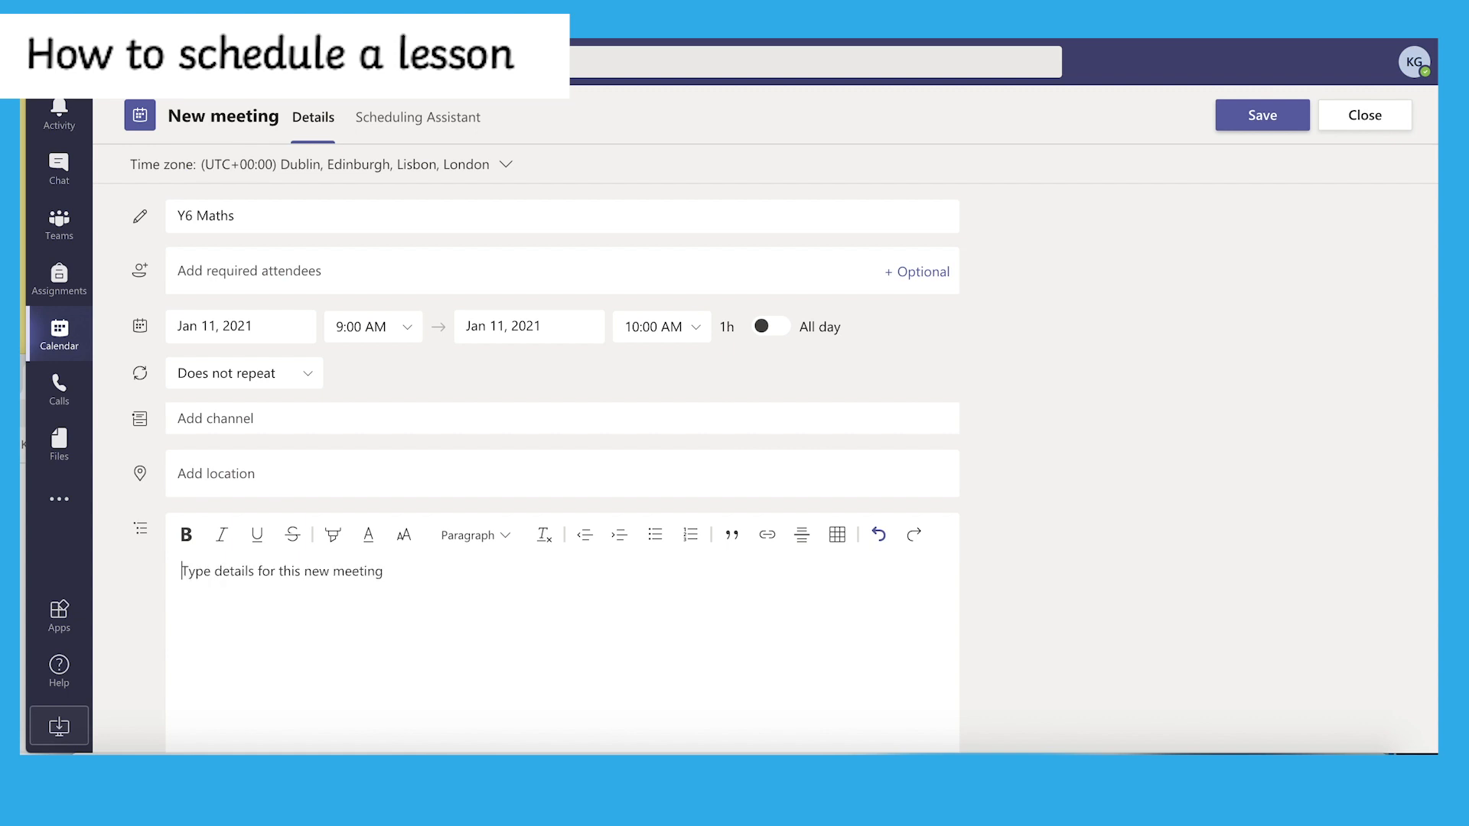
type("Please join")
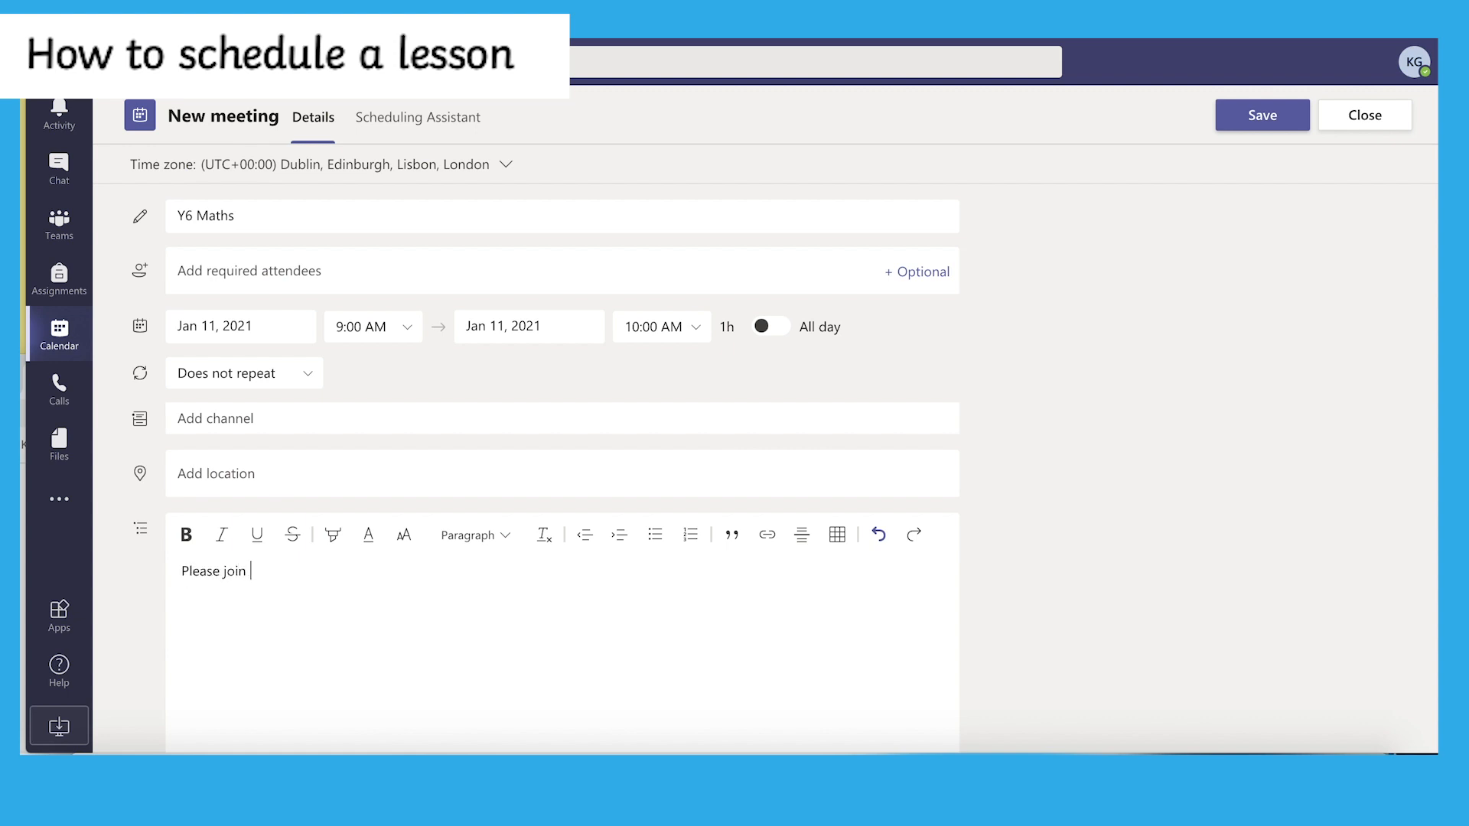
type("us for Y6")
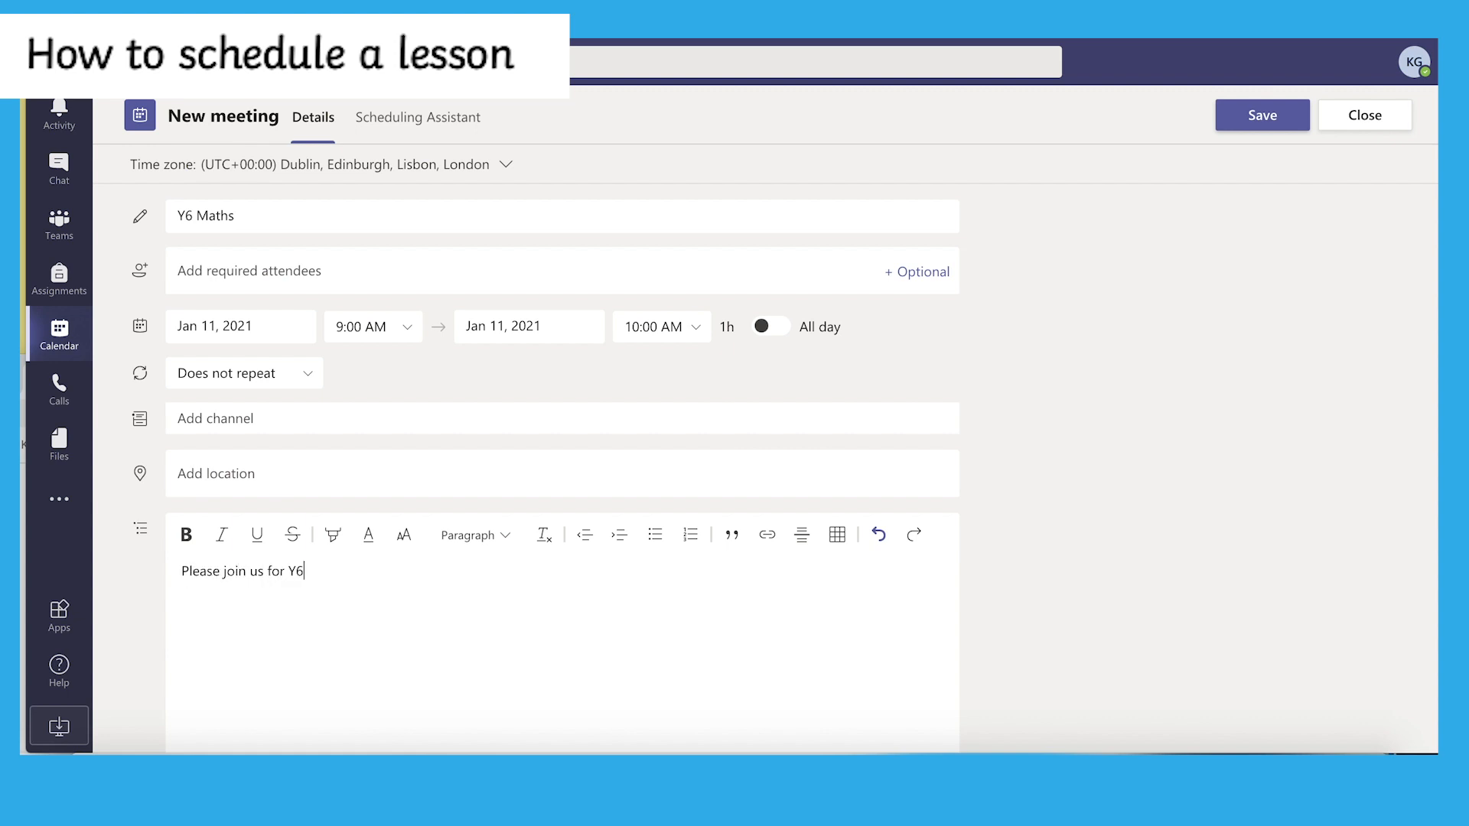
type("Maths")
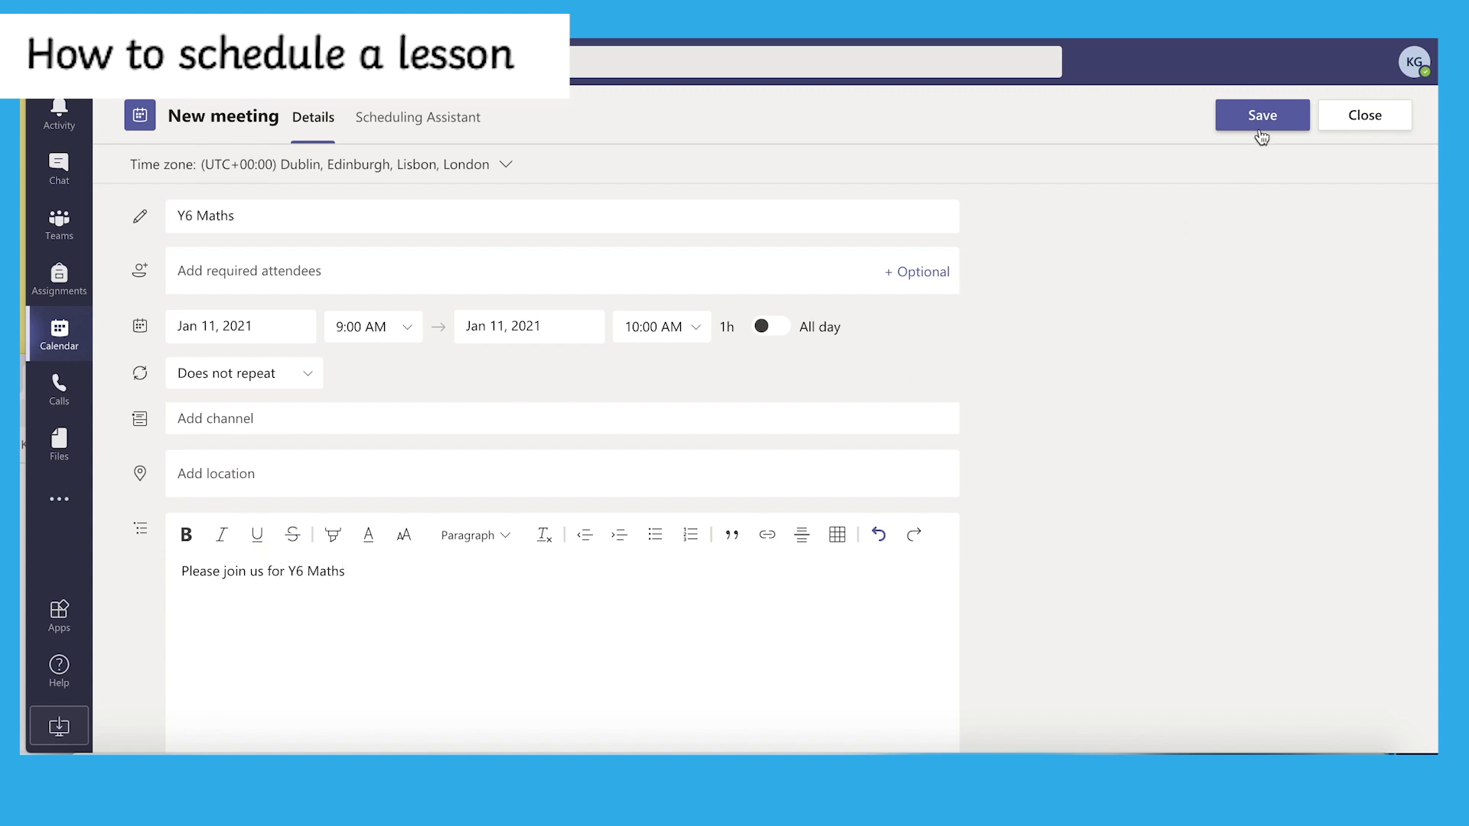
left_click(1261, 114)
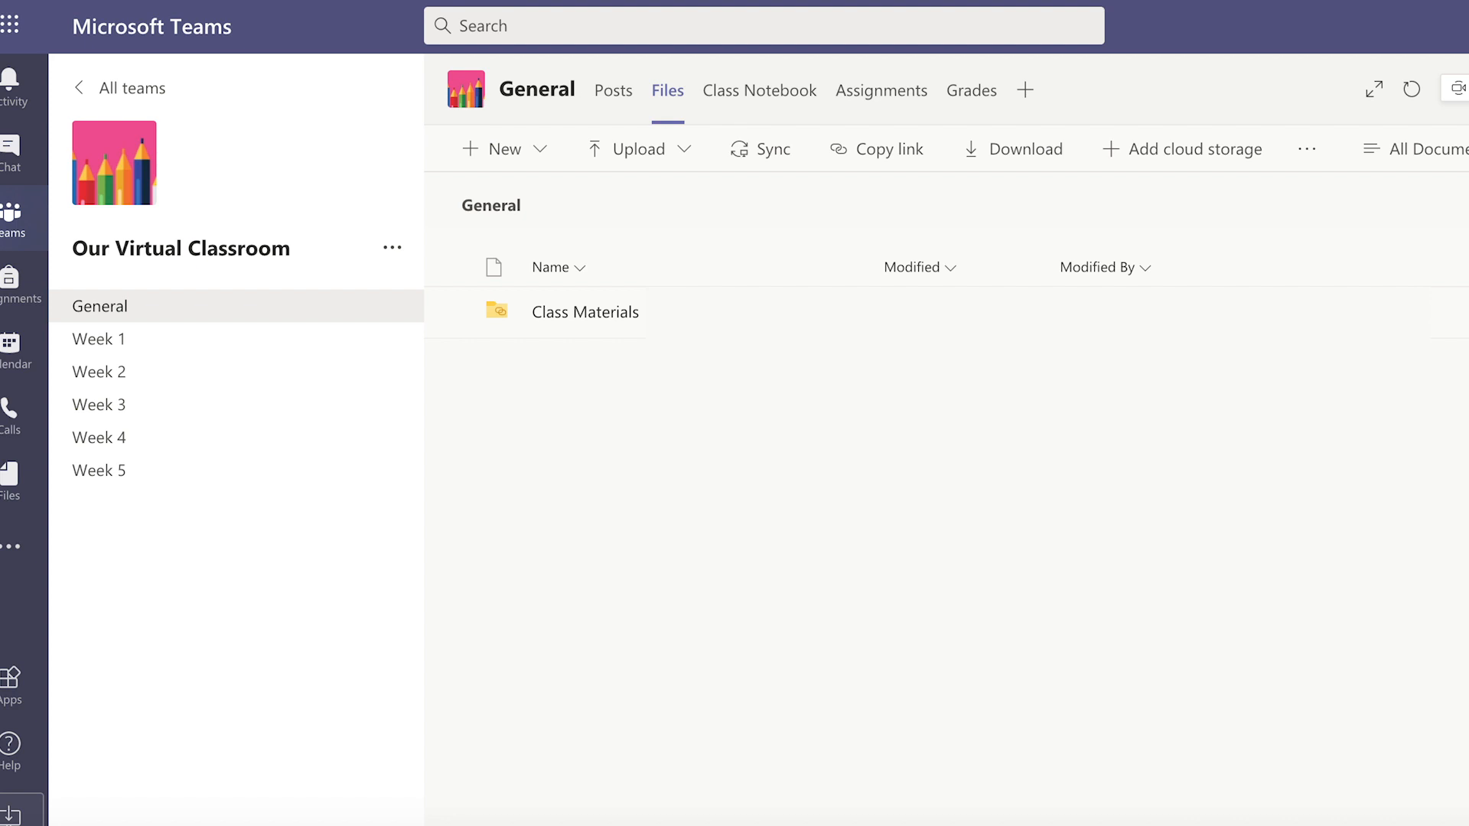
- Switch from the General channel's files to the Chat section in the left app bar
left_click(34, 147)
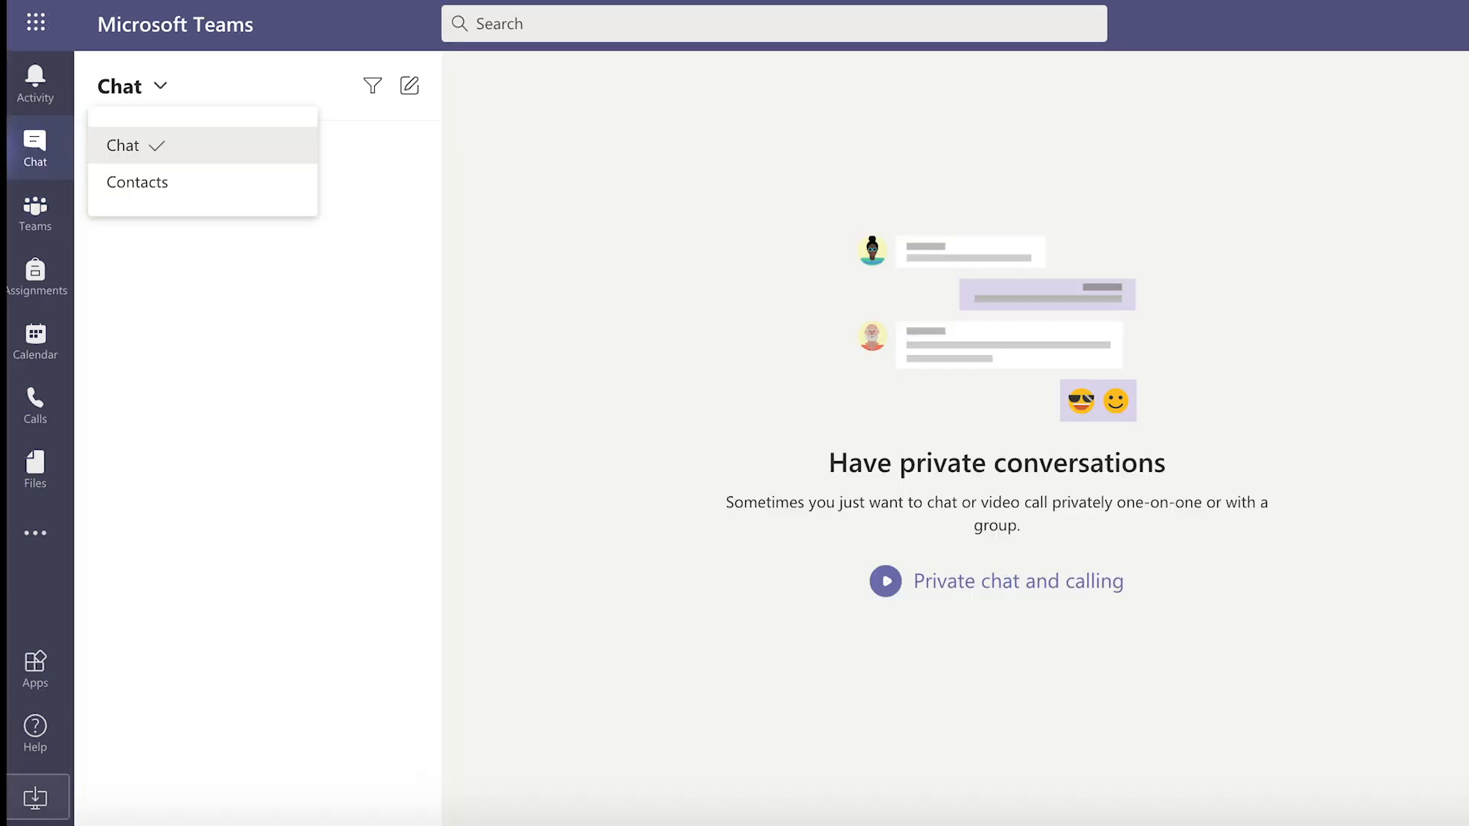